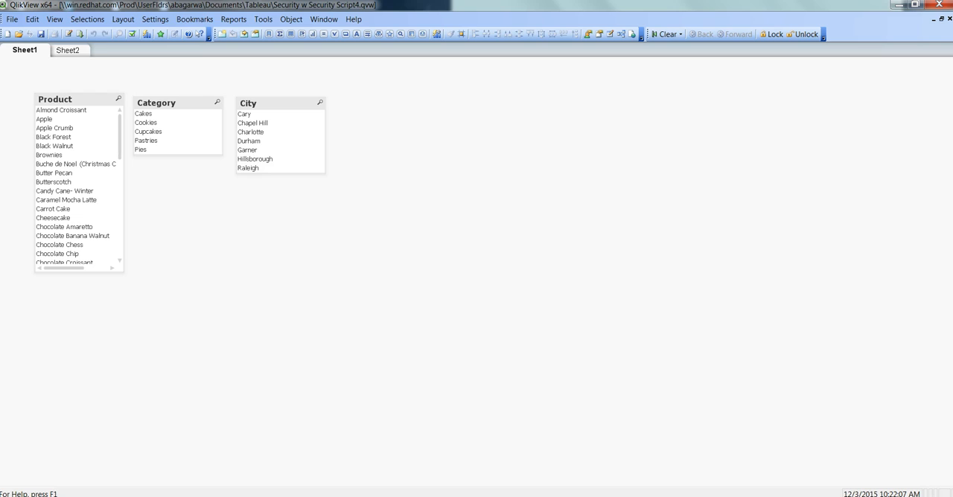
pyautogui.moveTo(244, 376)
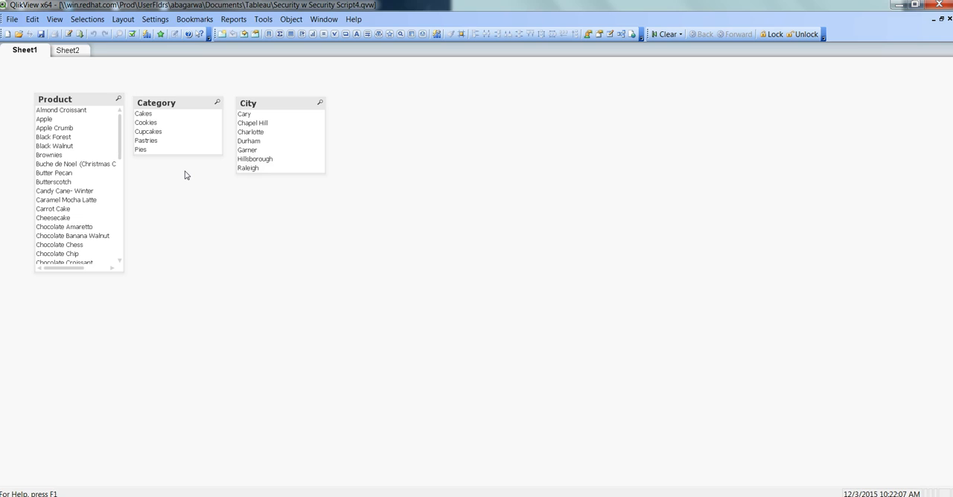
pyautogui.moveTo(455, 247)
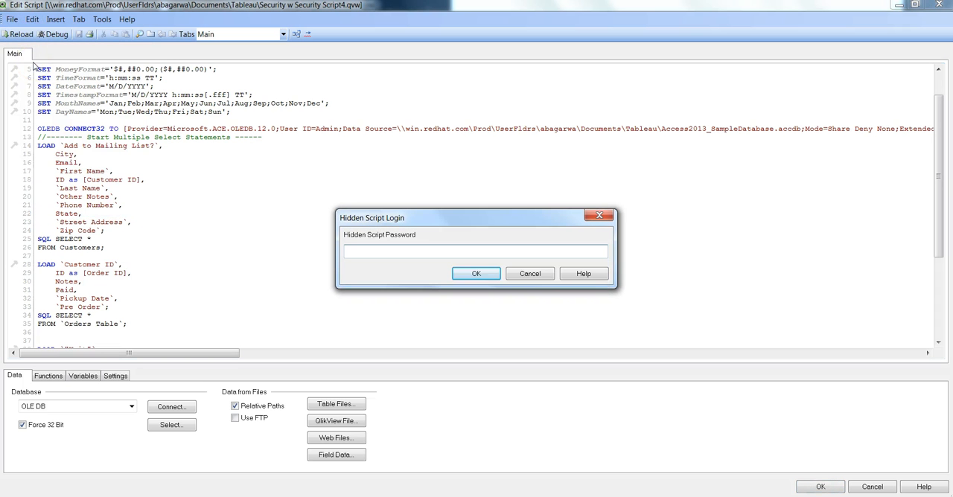
# - Enter the password in the Hidden Script Login dialog to unlock the Section Access script
pyautogui.write('••')
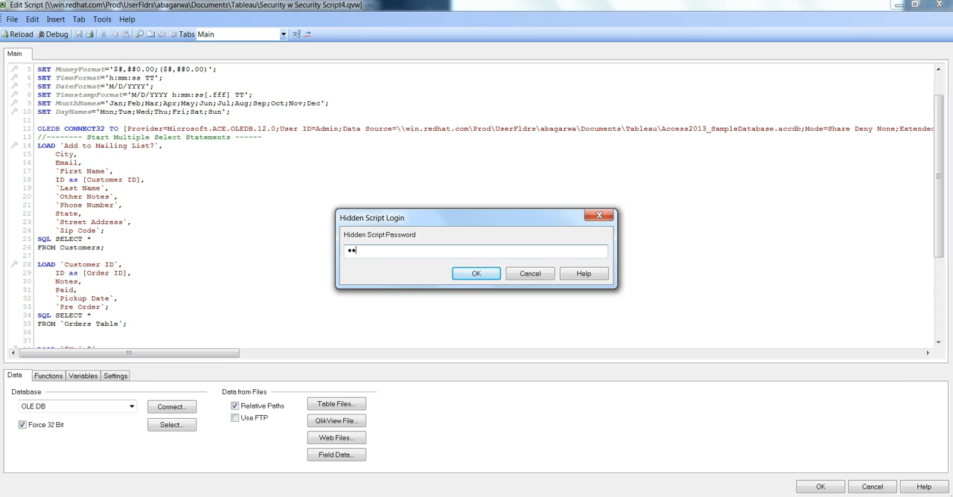
pyautogui.write('••••')
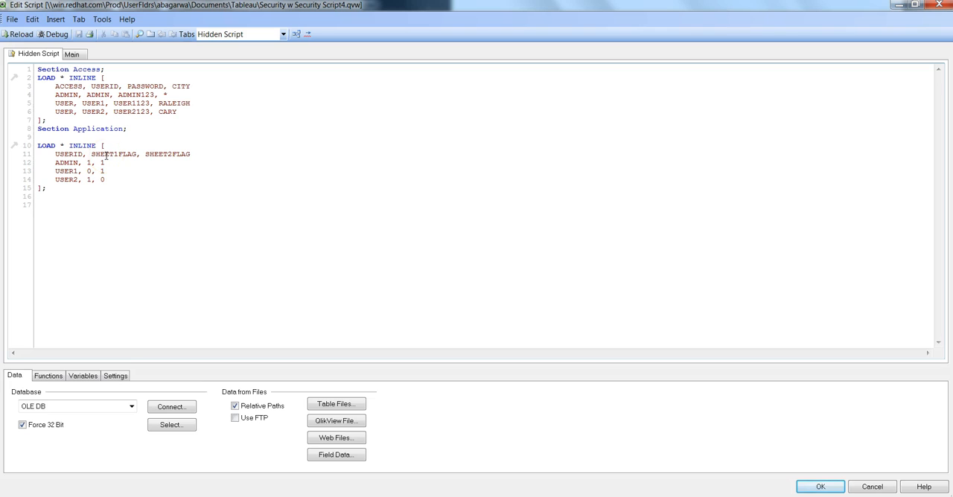
pyautogui.moveTo(105, 155)
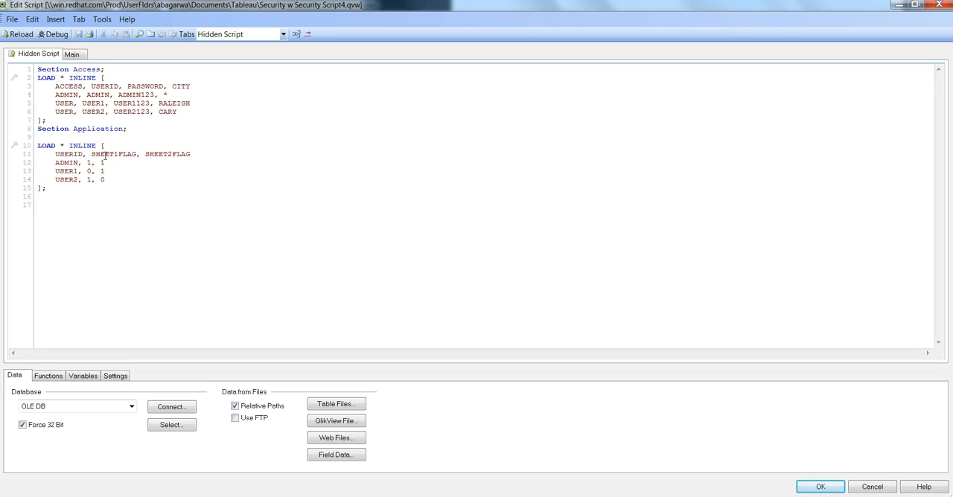
pyautogui.moveTo(104, 171)
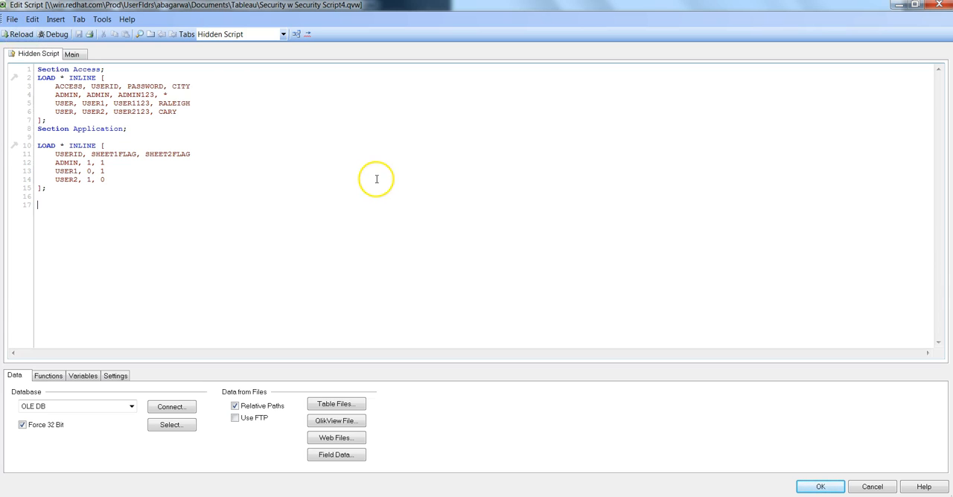
# - Accept the script with OK, closing the Edit Script editor
pyautogui.click(818, 487)
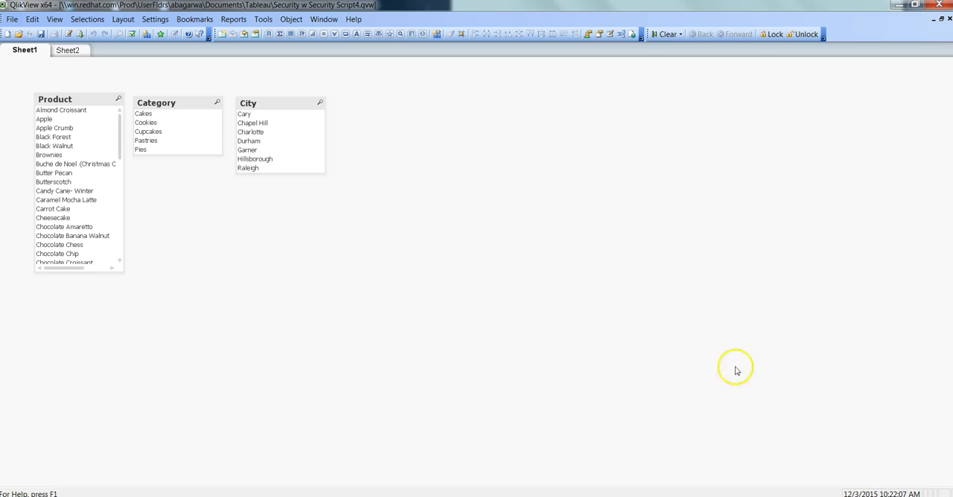
pyautogui.moveTo(732, 104)
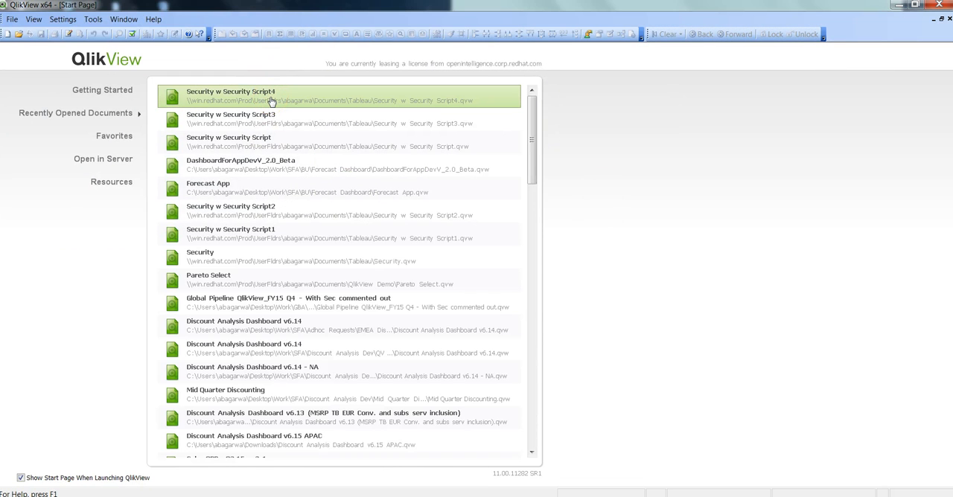
# - Reopen Security w Security Script4 as USER1 with its password, showing only Sheet2
pyautogui.doubleClick(231, 96)
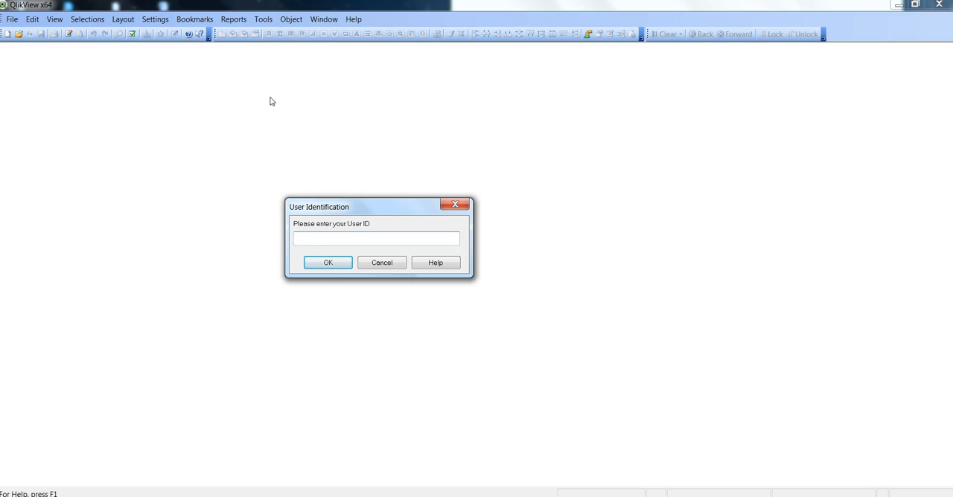
pyautogui.write('USER1')
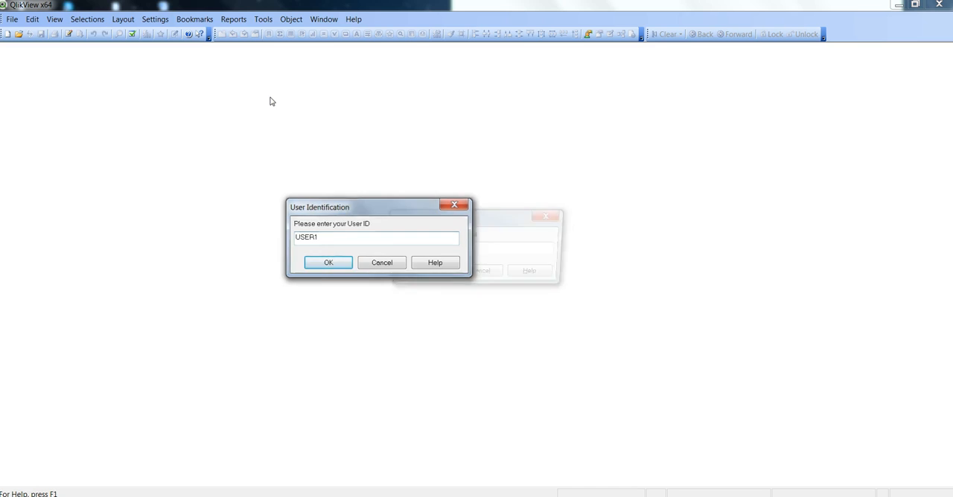
pyautogui.click(327, 262)
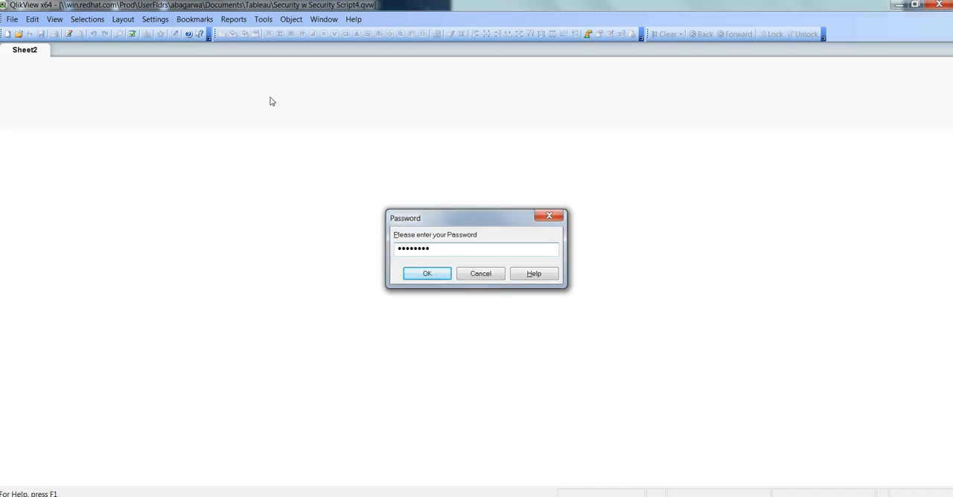
pyautogui.click(426, 273)
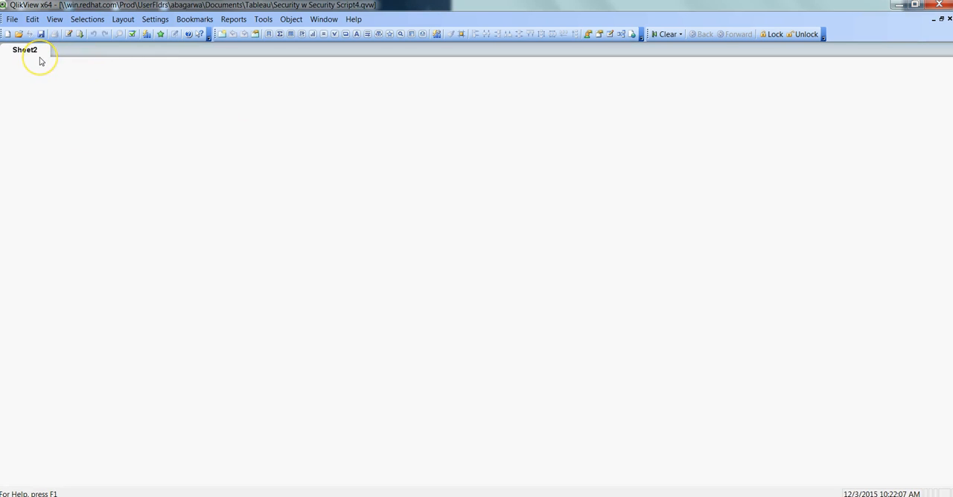
pyautogui.moveTo(39, 58)
pyautogui.write('USE')
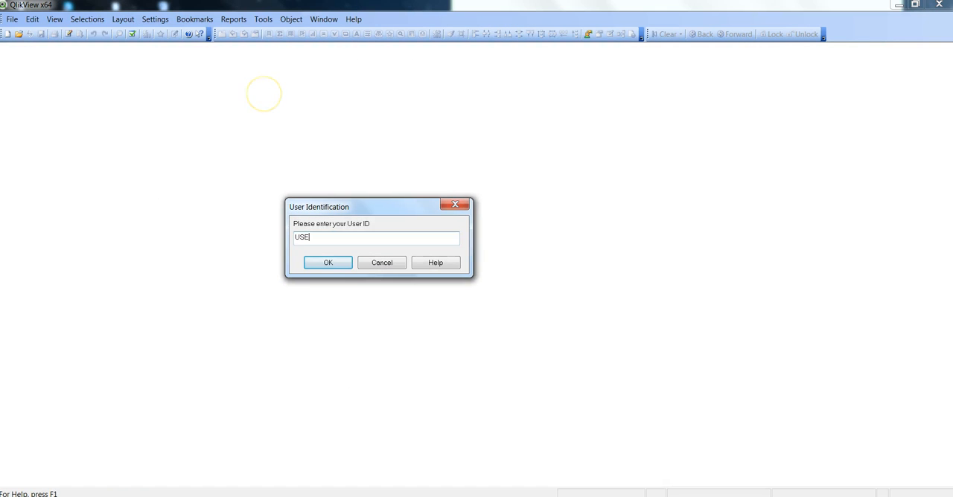
# - Sign in as USER2 with its password so the document shows only Sheet1
pyautogui.write('R212')
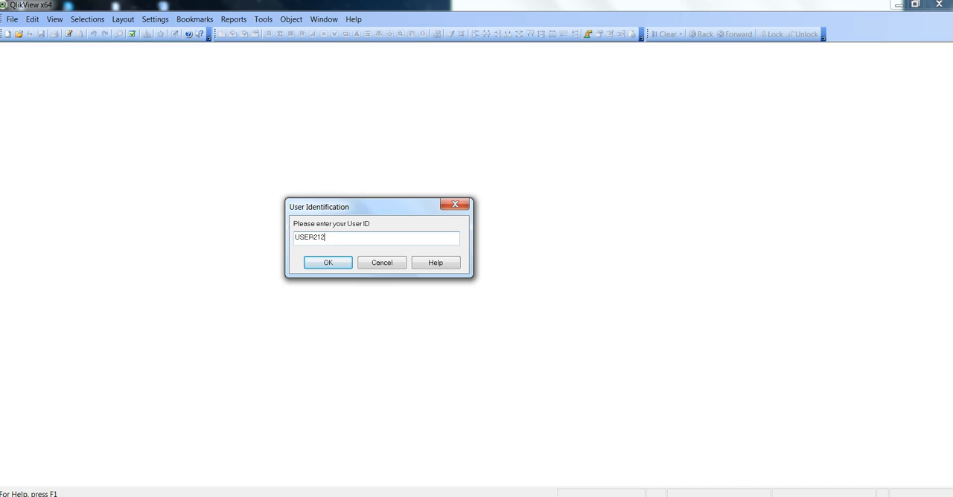
pyautogui.press('BackSpace')
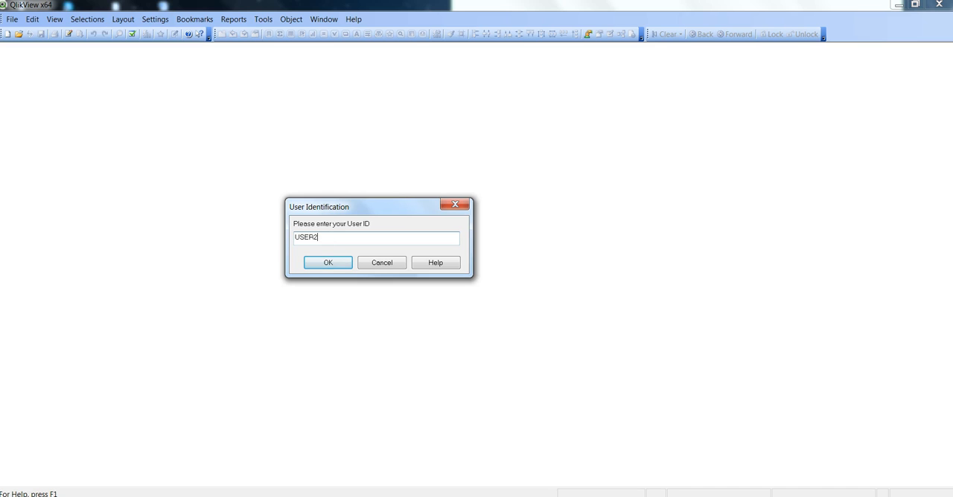
pyautogui.click(327, 261)
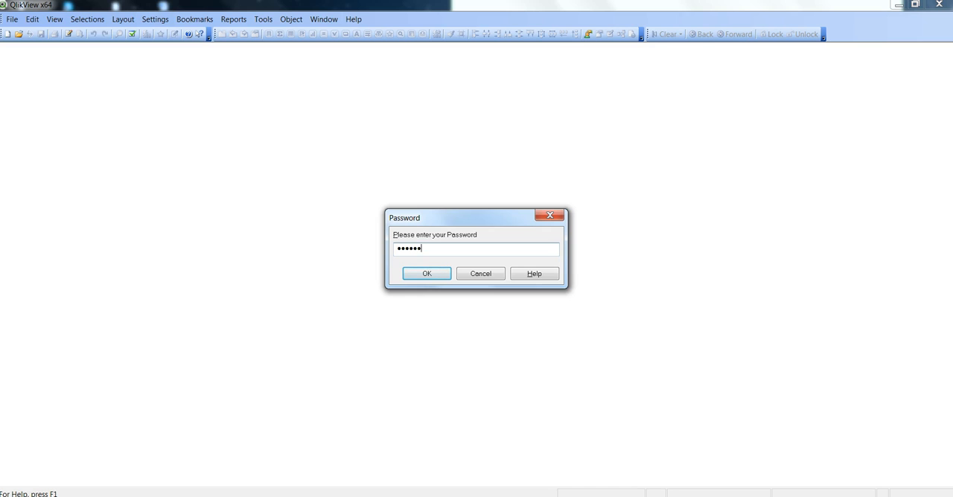
pyautogui.click(425, 274)
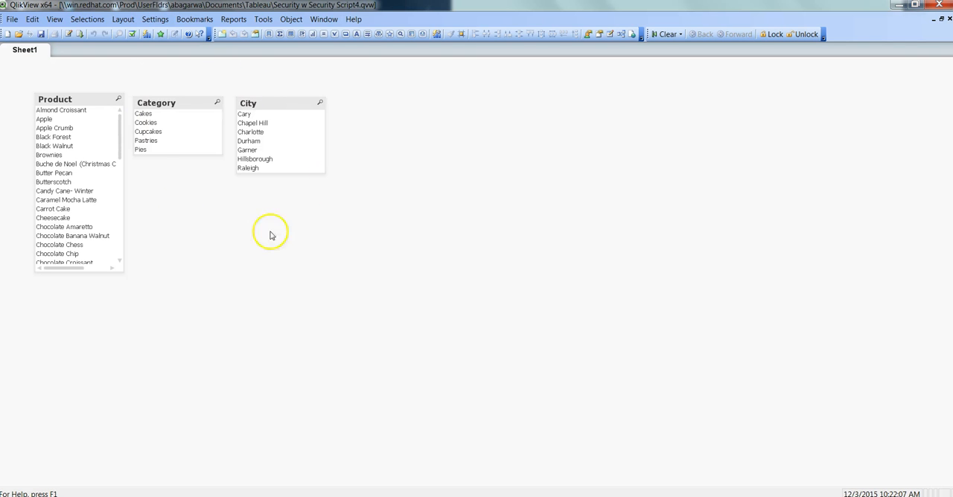
pyautogui.moveTo(408, 137)
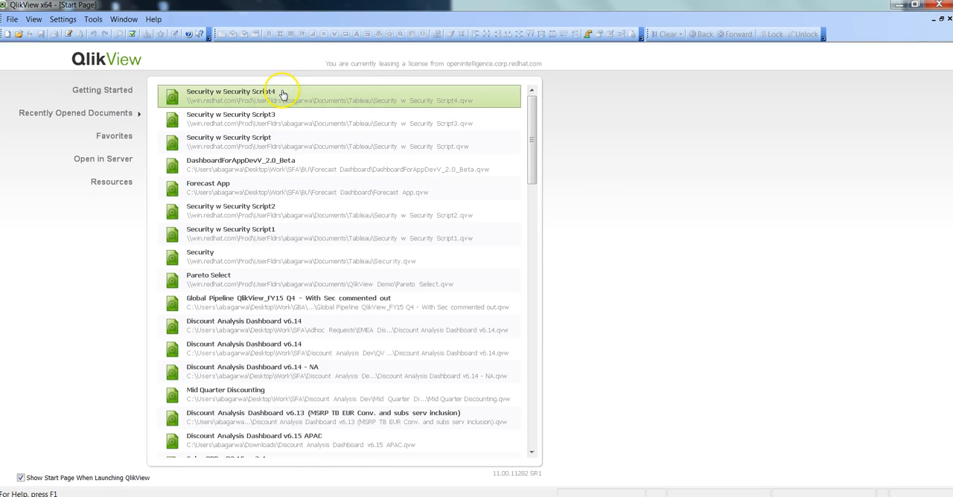
# - Reopen Security w Security Script4 as ADMIN with its password, showing Sheet1 and Sheet2
pyautogui.doubleClick(231, 96)
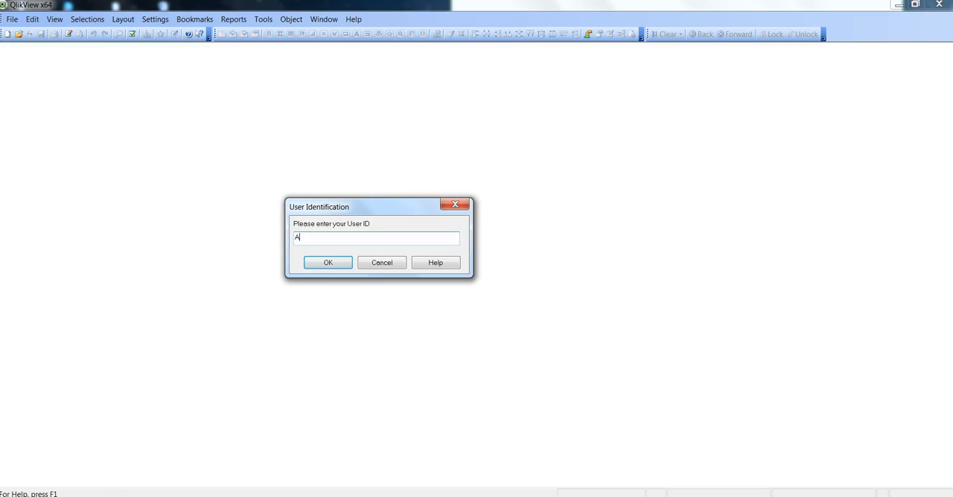
pyautogui.write('DMIN')
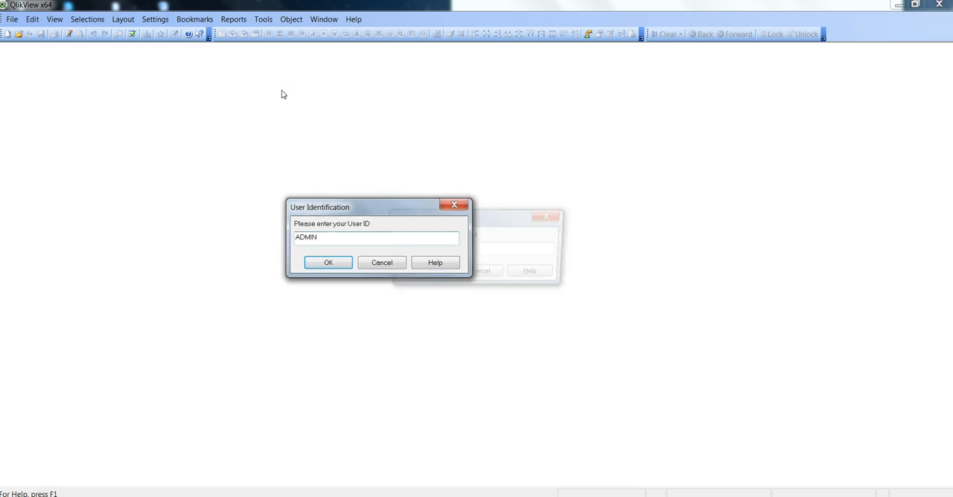
pyautogui.click(328, 262)
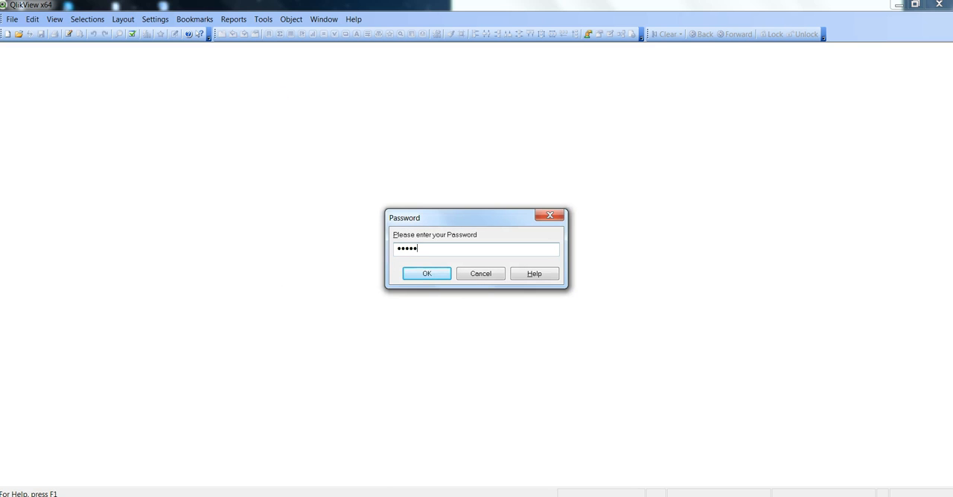
pyautogui.click(425, 273)
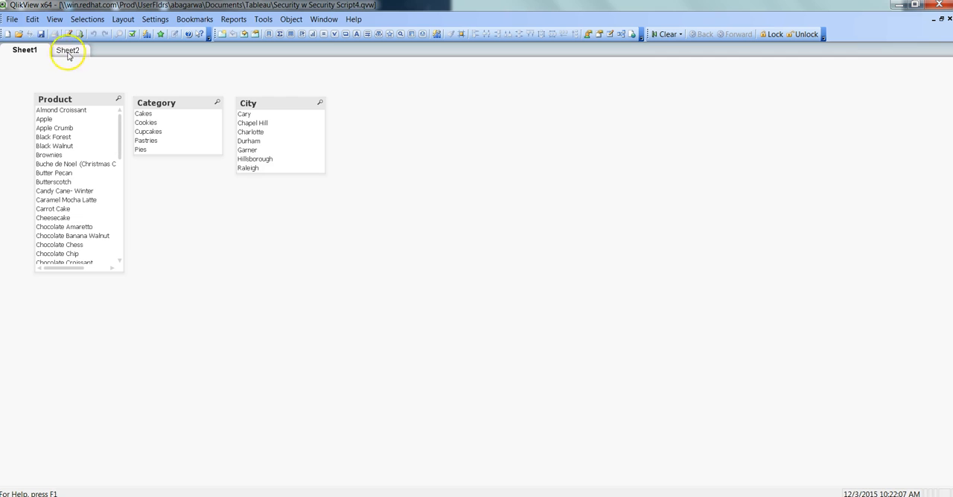
pyautogui.rightClick(68, 51)
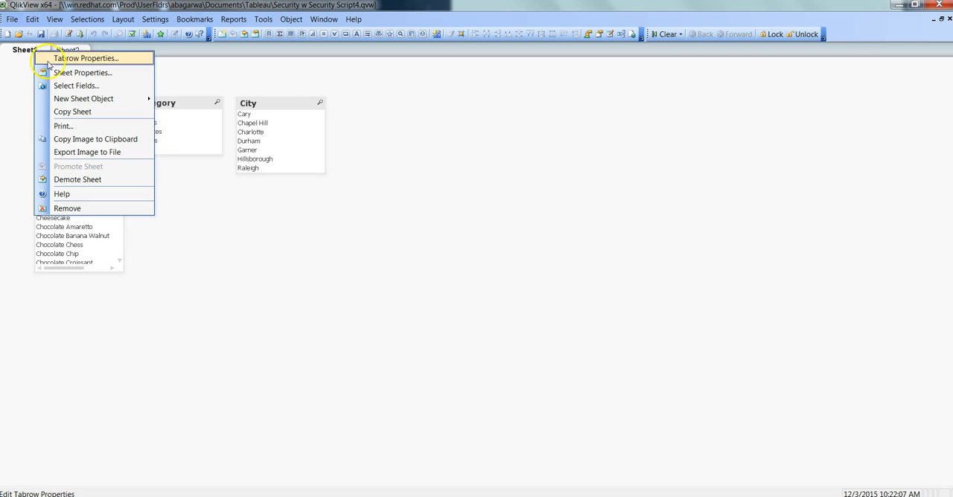
pyautogui.click(84, 71)
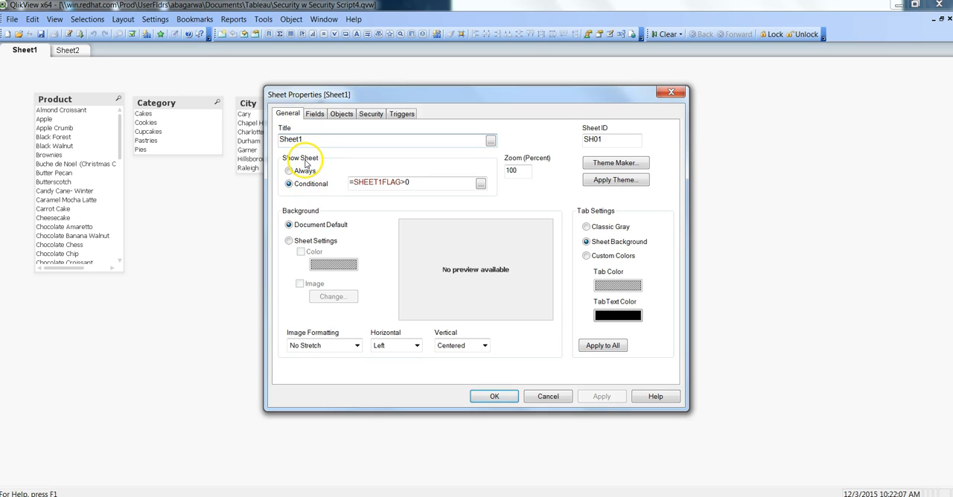
pyautogui.click(289, 185)
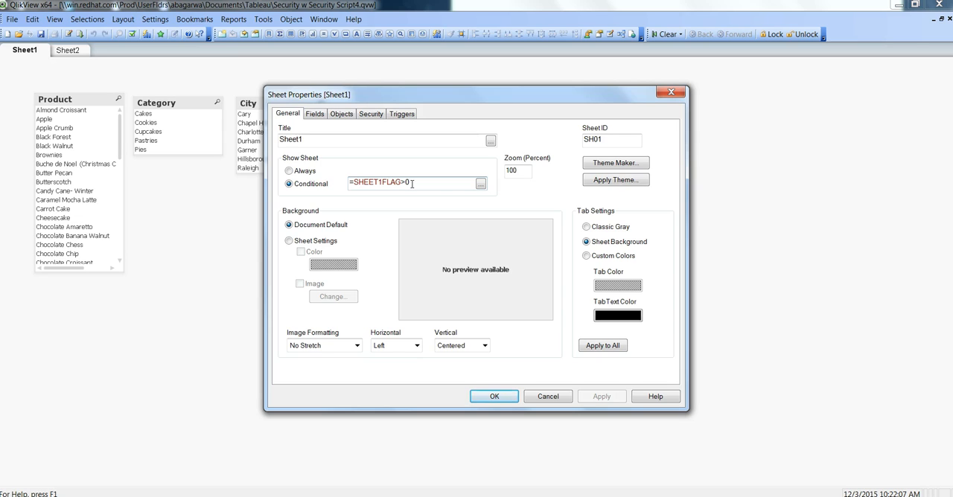
pyautogui.moveTo(624, 134)
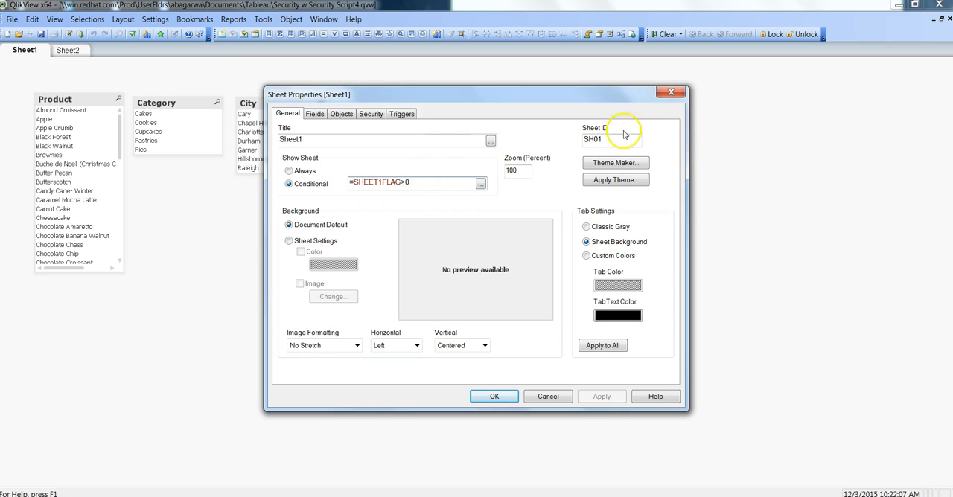
pyautogui.click(494, 396)
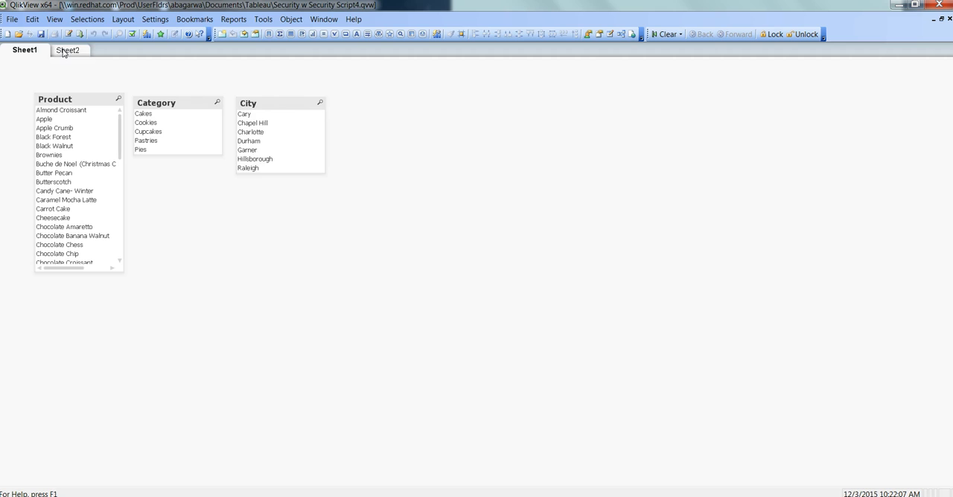
pyautogui.rightClick(68, 50)
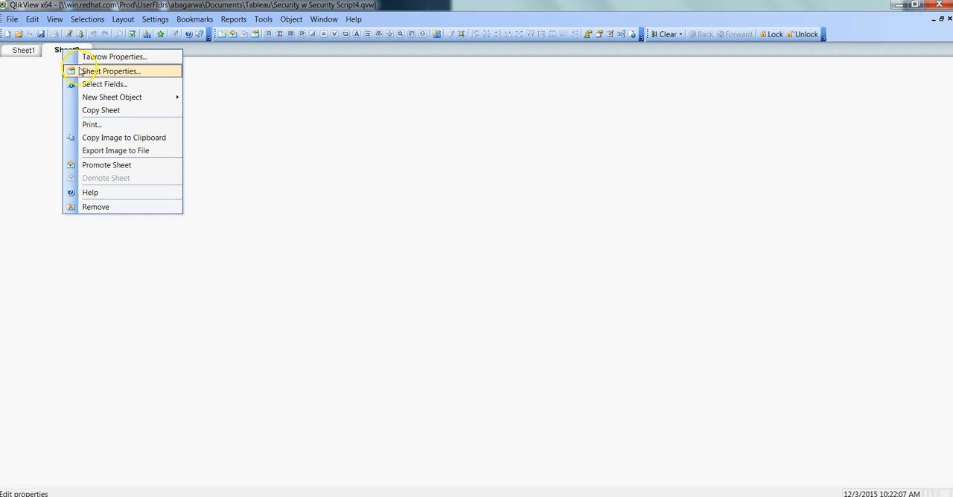
pyautogui.click(110, 71)
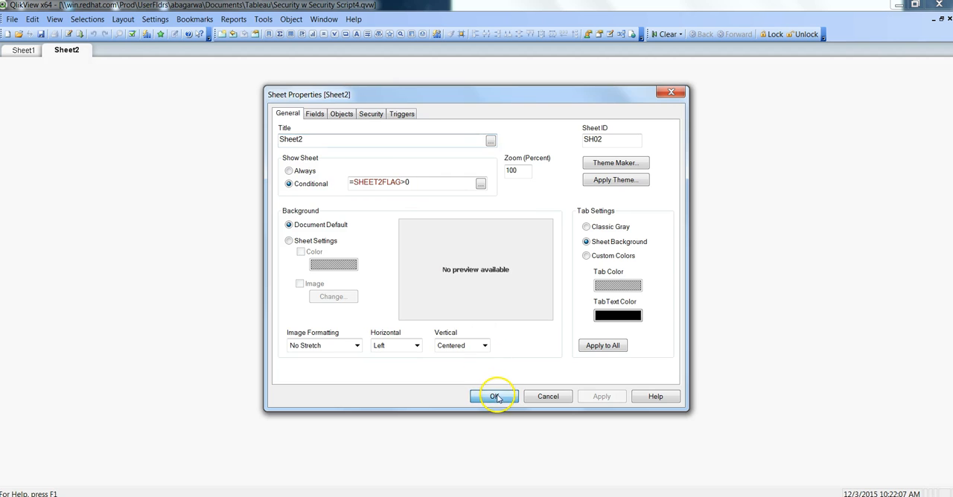
pyautogui.click(493, 396)
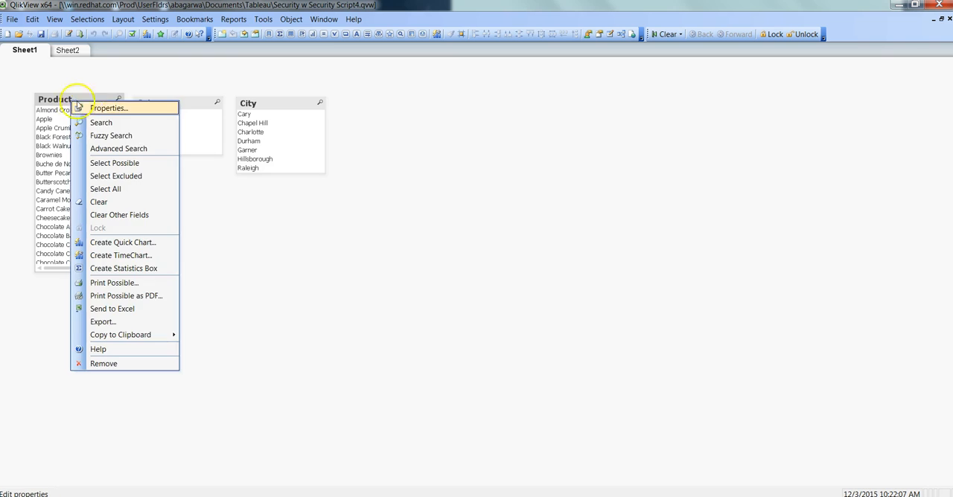
pyautogui.click(108, 107)
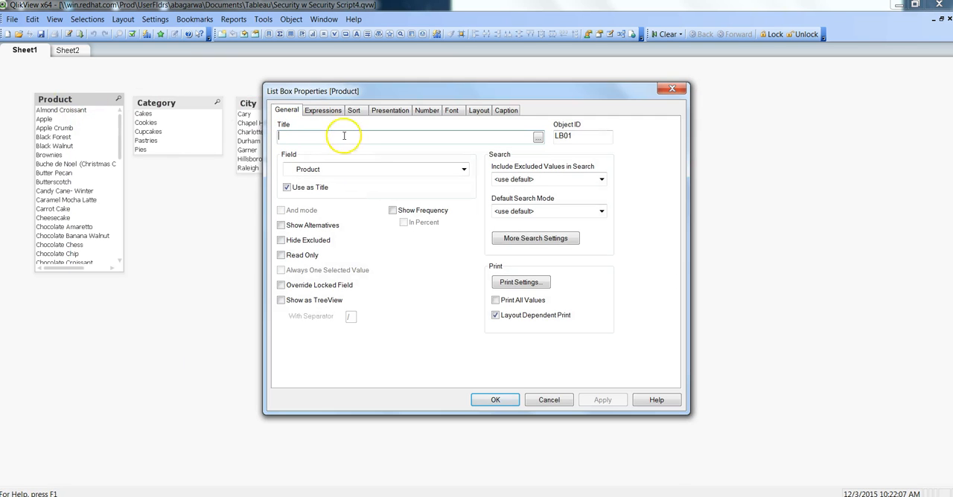
pyautogui.moveTo(292, 122)
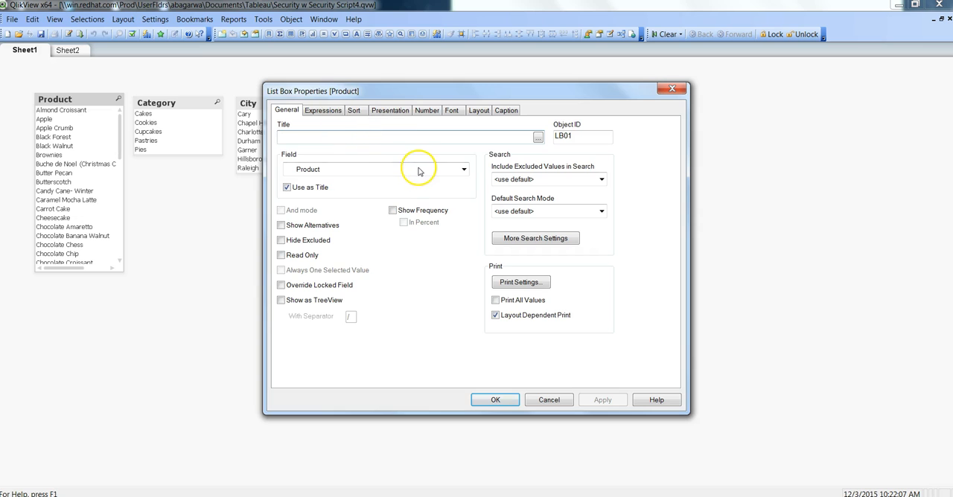
pyautogui.moveTo(285, 102)
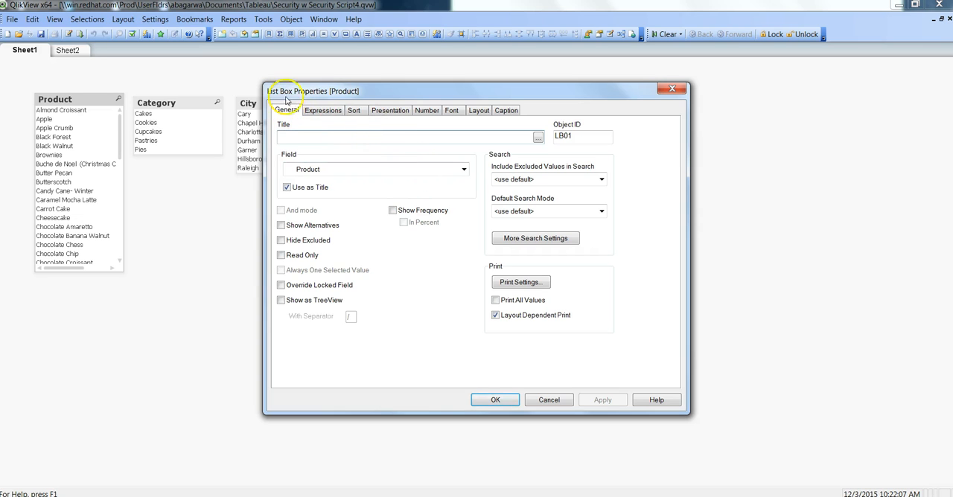
pyautogui.click(480, 110)
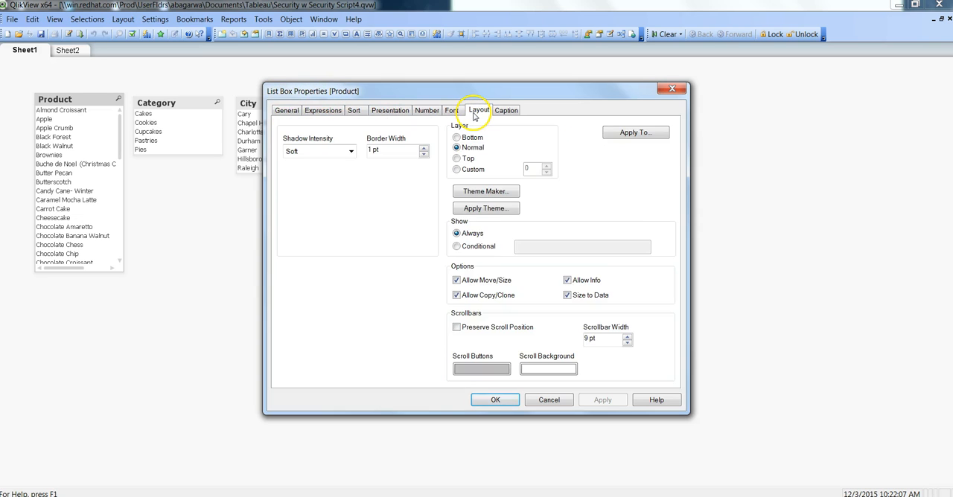
pyautogui.moveTo(496, 261)
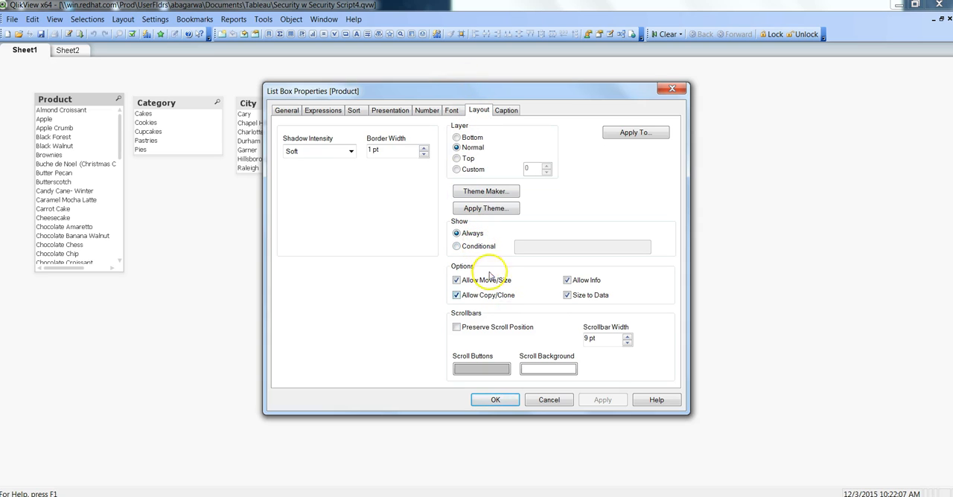
pyautogui.click(455, 247)
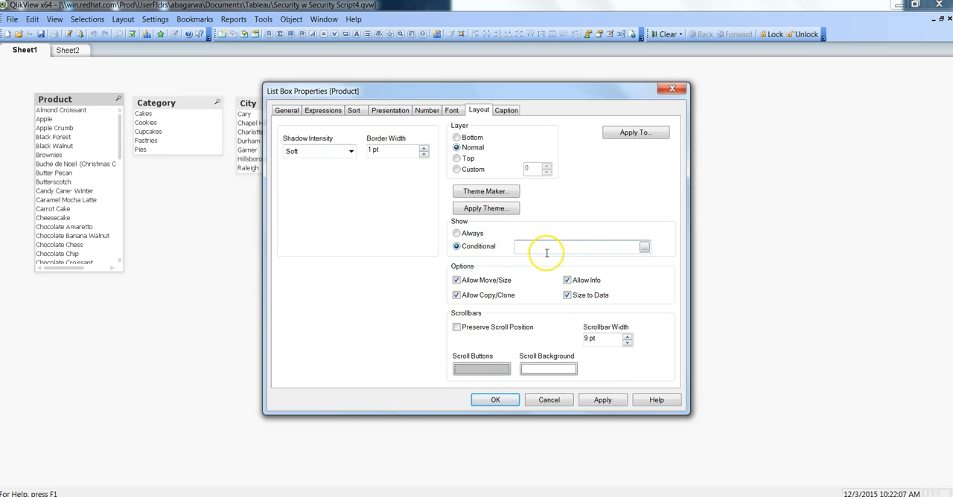
pyautogui.moveTo(564, 415)
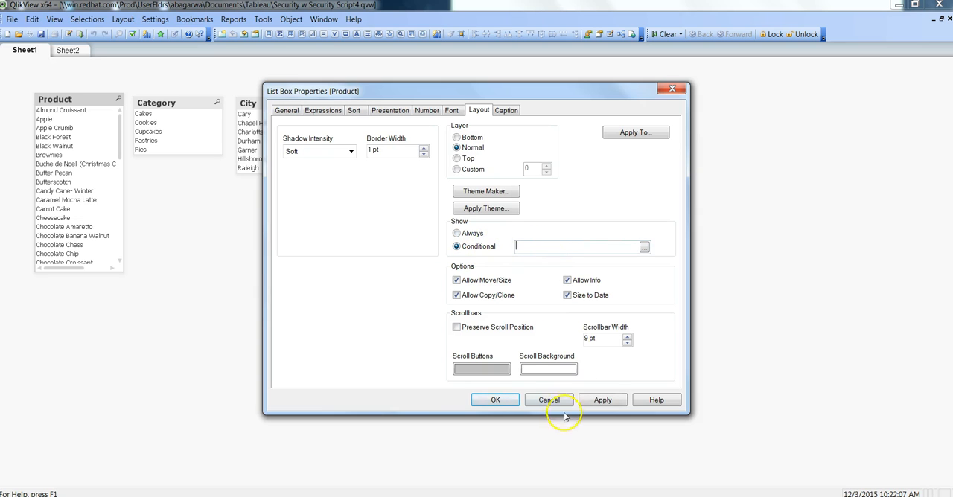
pyautogui.click(548, 399)
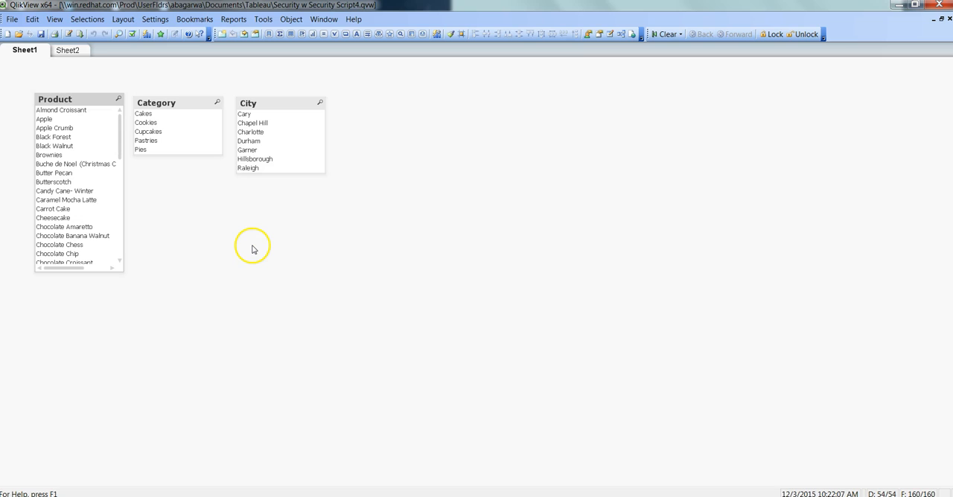